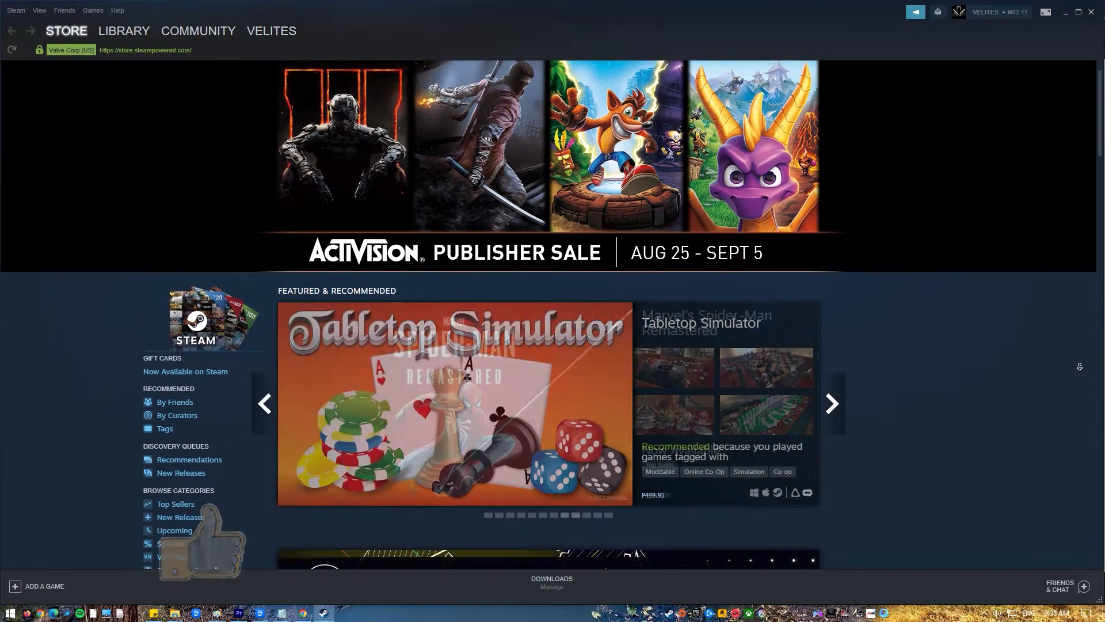
Scroll down the Steam Store front page to look over featured items
scroll("down", 3)
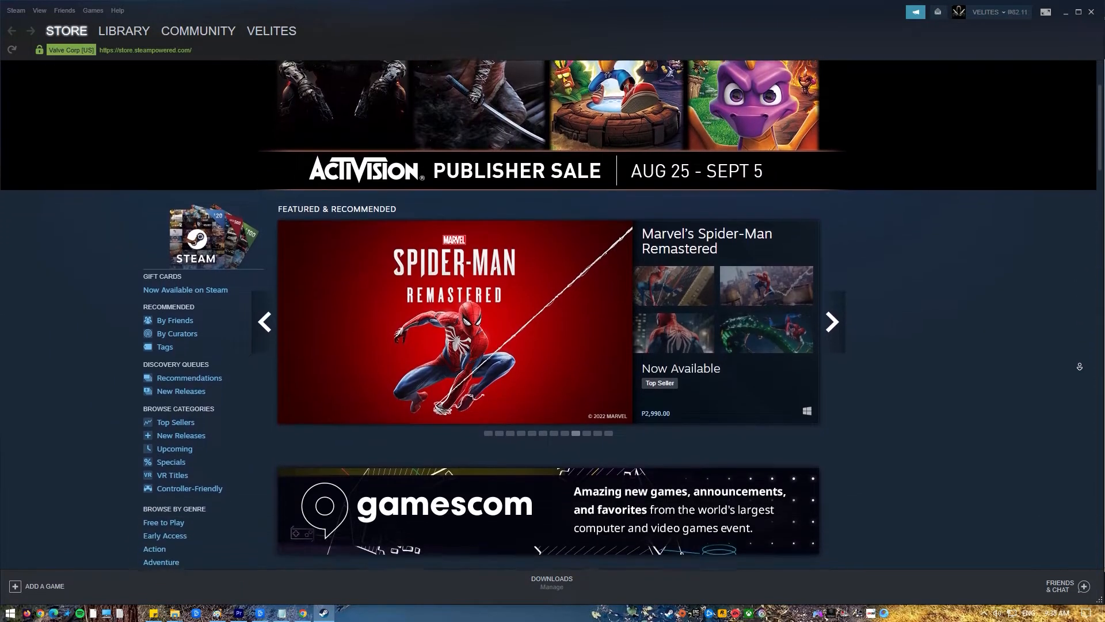
scroll("down", 3)
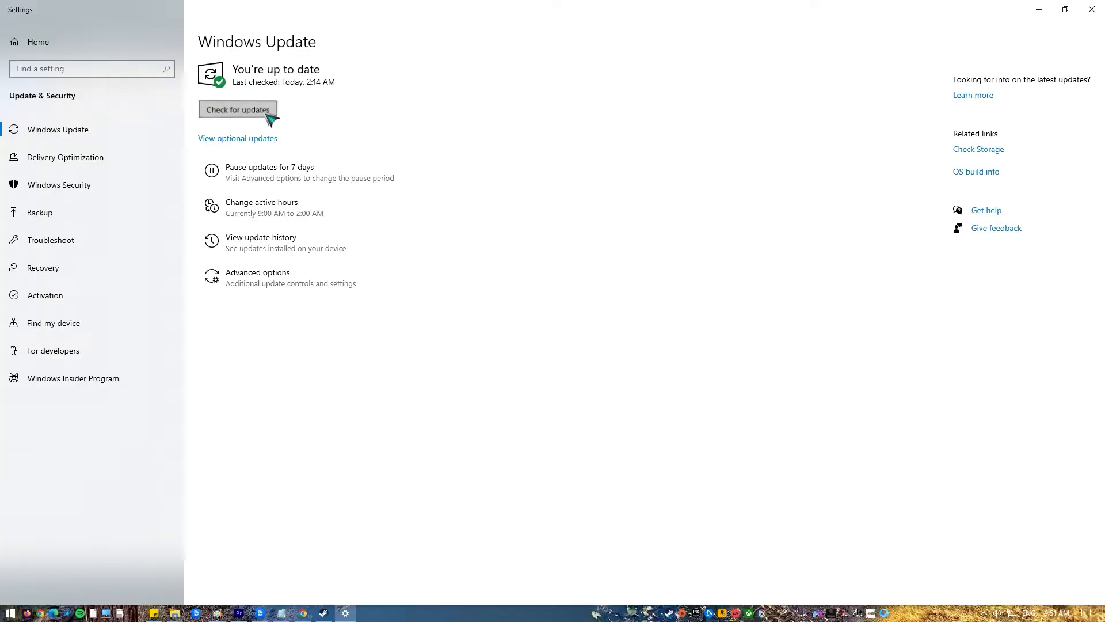
Run a fresh 'Check for updates' in Windows Update
left_click(237, 109)
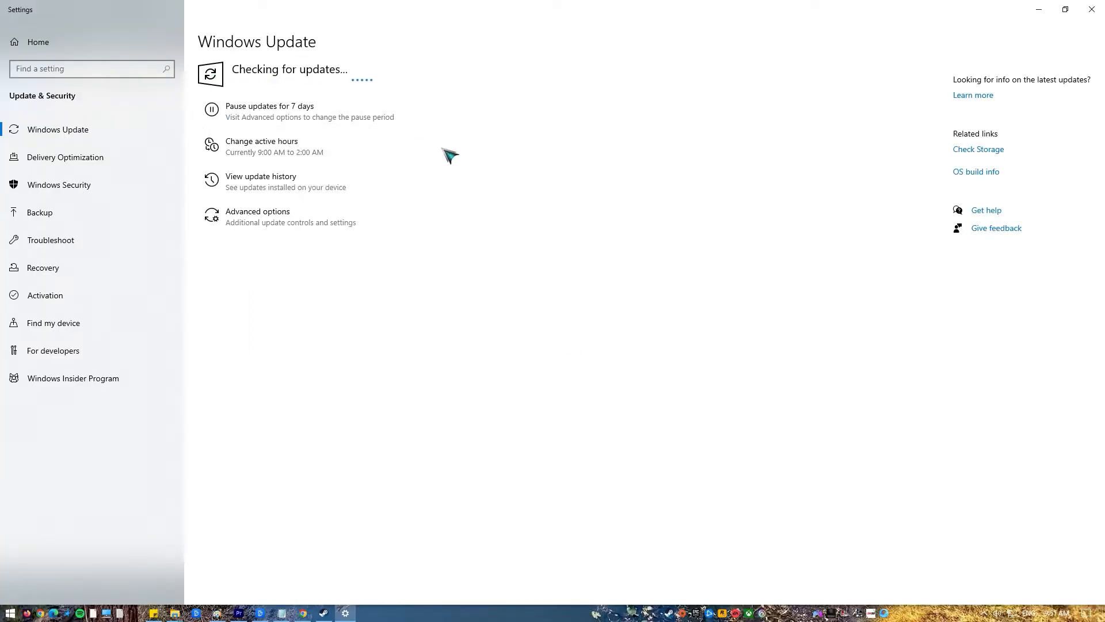
mouse_move(425, 122)
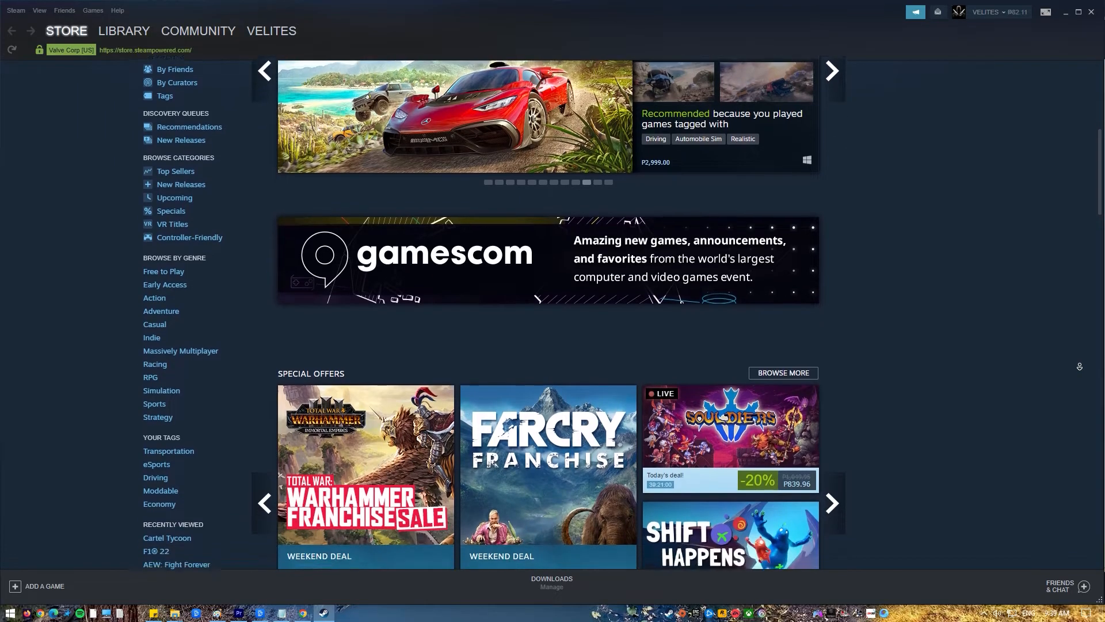
Scroll further down the Steam Store page
scroll("down", 3)
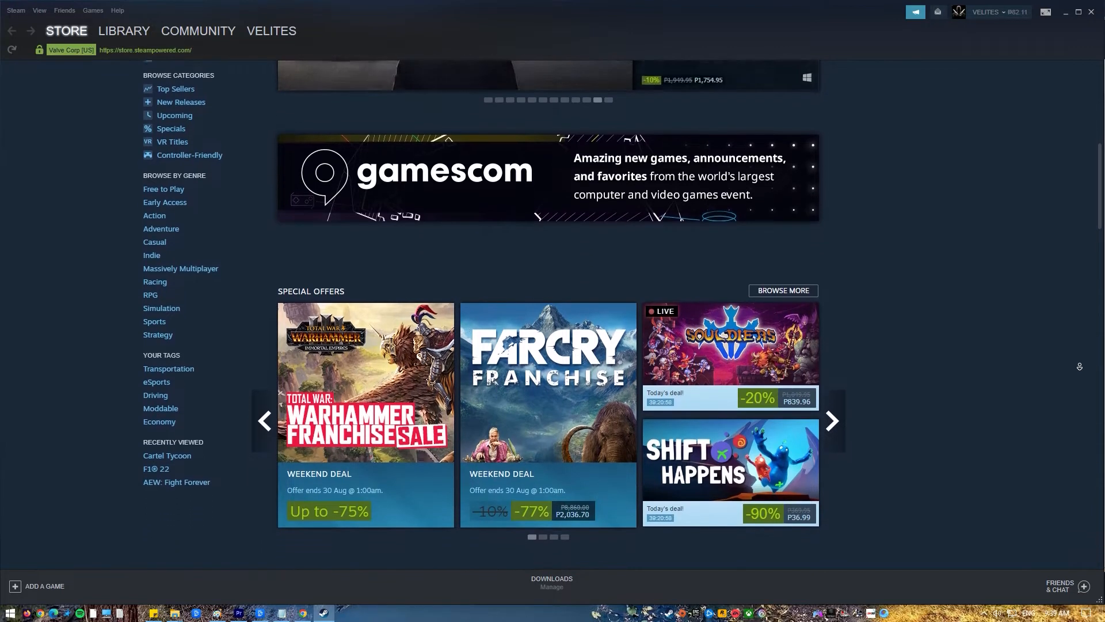
scroll("down", 3)
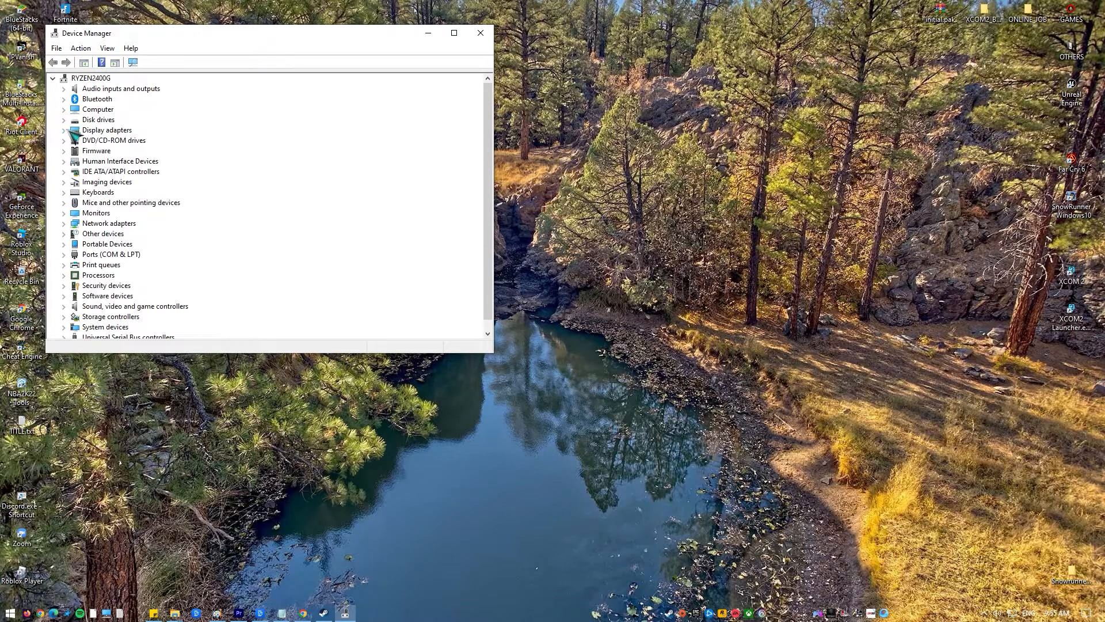
View the NVIDIA GeForce GTX 1050 Ti's driver information in its Device Manager properties
right_click(115, 139)
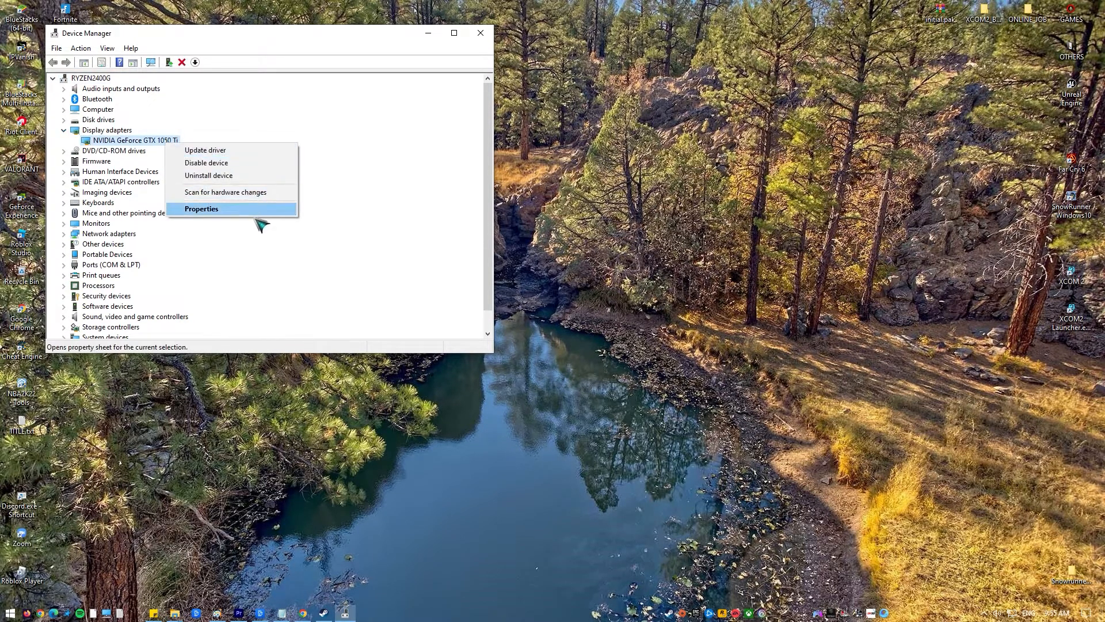
left_click(201, 209)
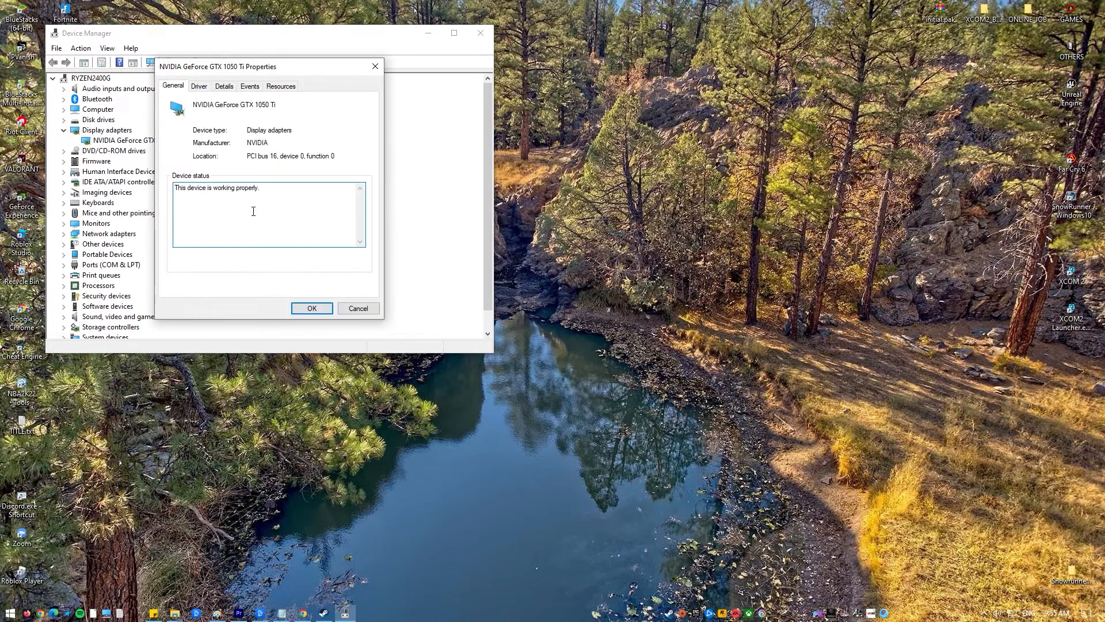
left_click(198, 85)
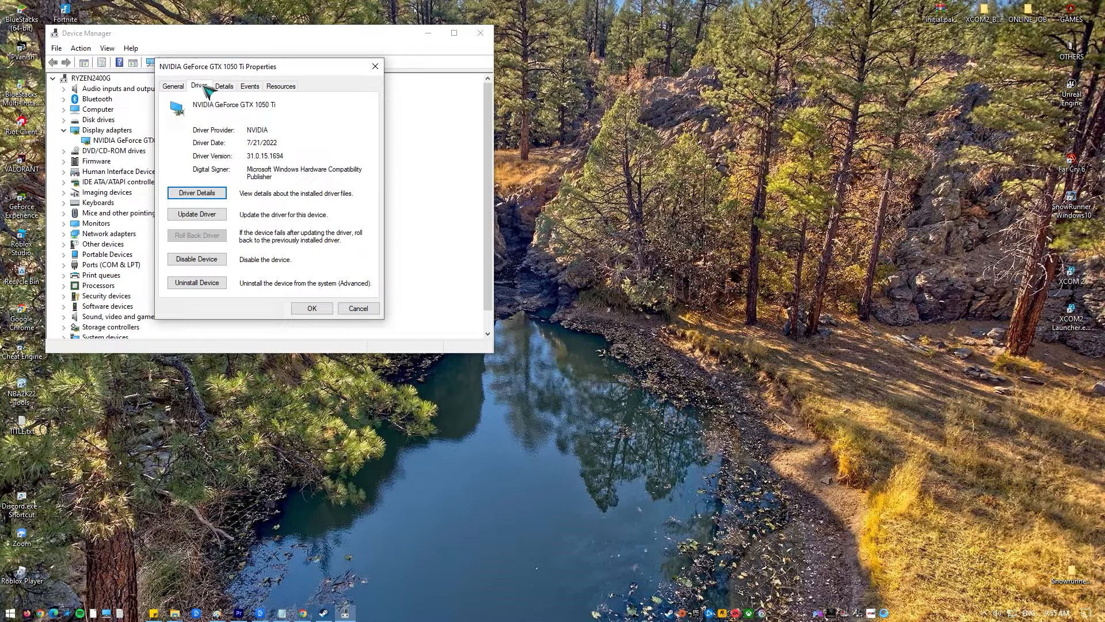
Show the card's Hardware Ids in Details and copy the first hardware ID
left_click(225, 85)
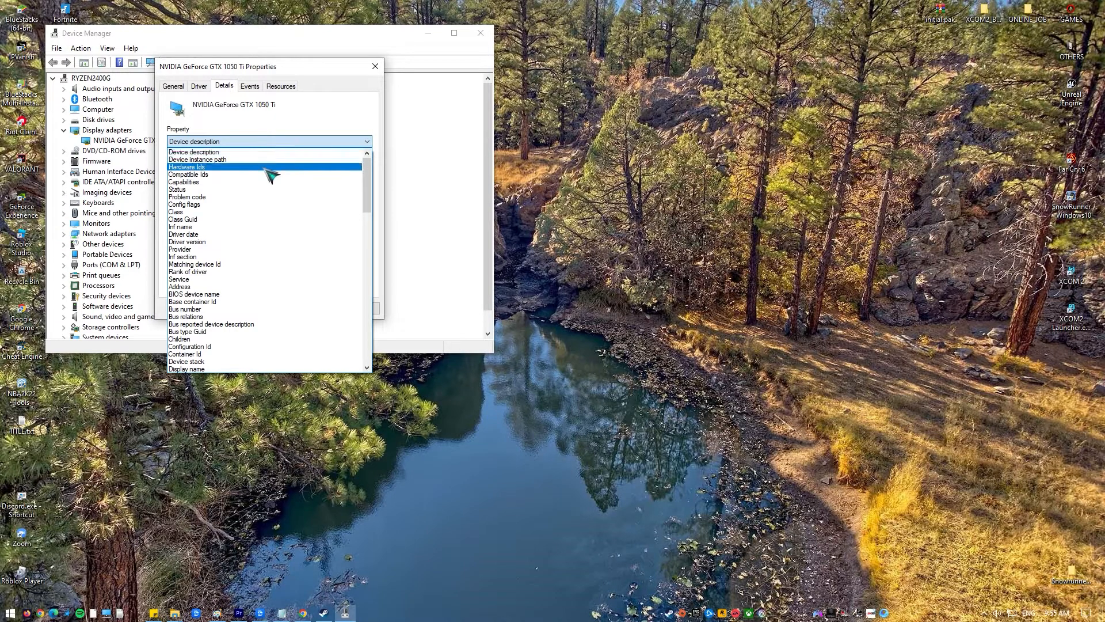
left_click(186, 165)
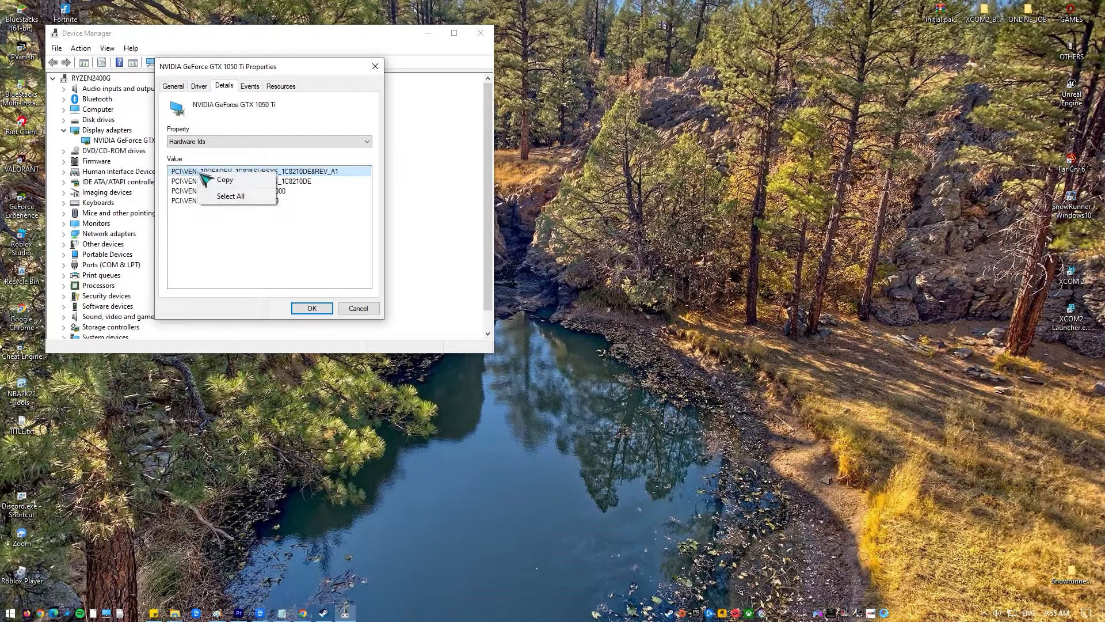
left_click(225, 178)
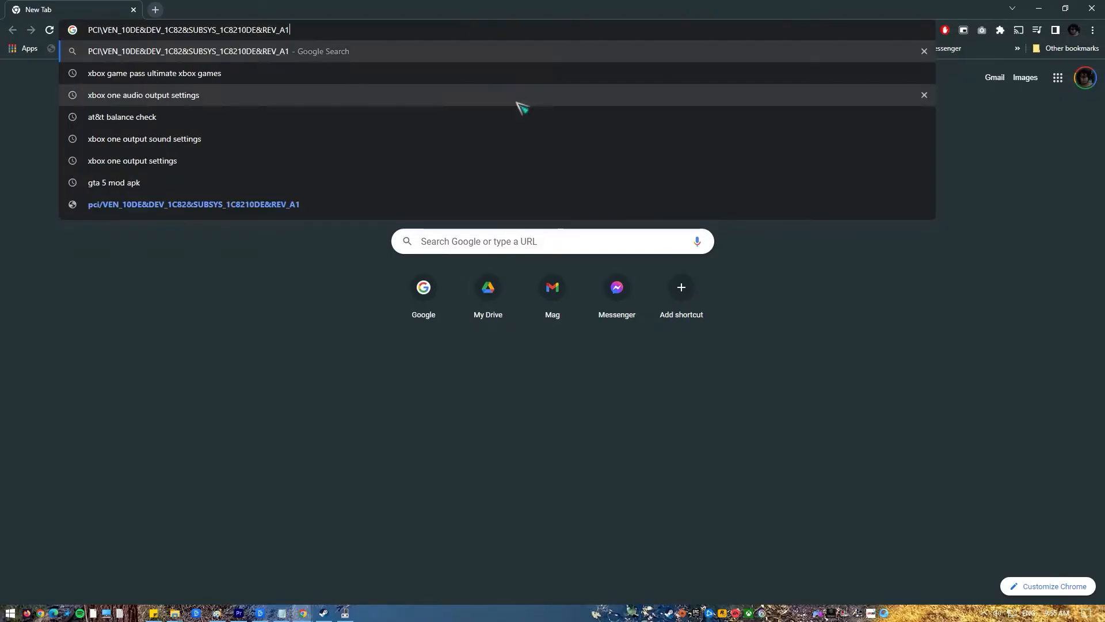
Search the copied hardware ID and open the driveridentifier.com result for the GTX 1050 Ti
key("Enter")
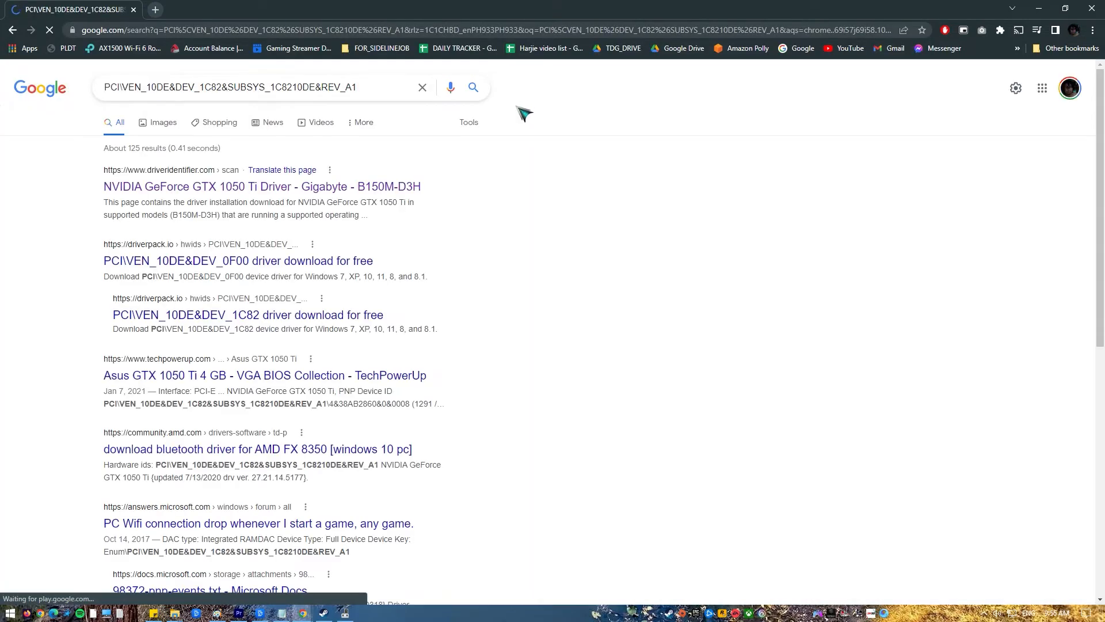
left_click(284, 186)
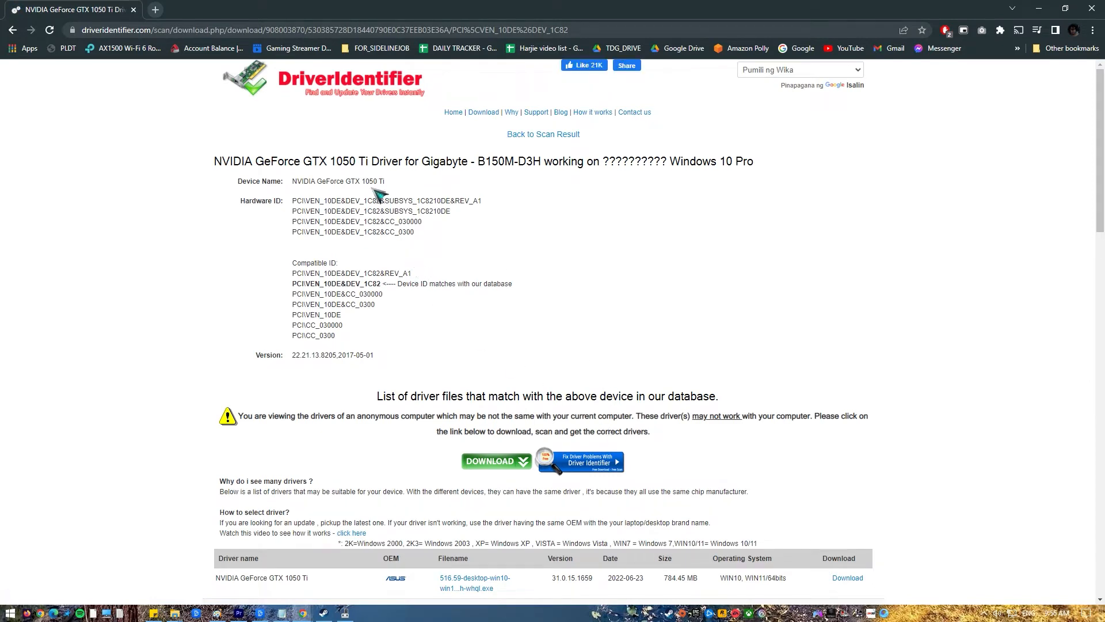
mouse_move(561, 226)
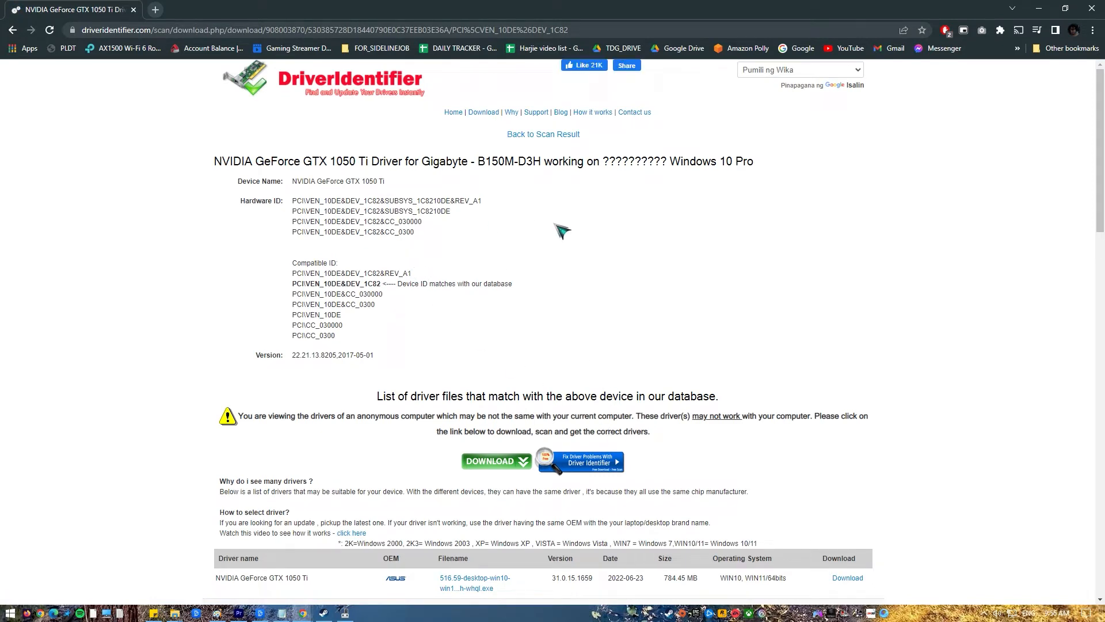
mouse_move(311, 212)
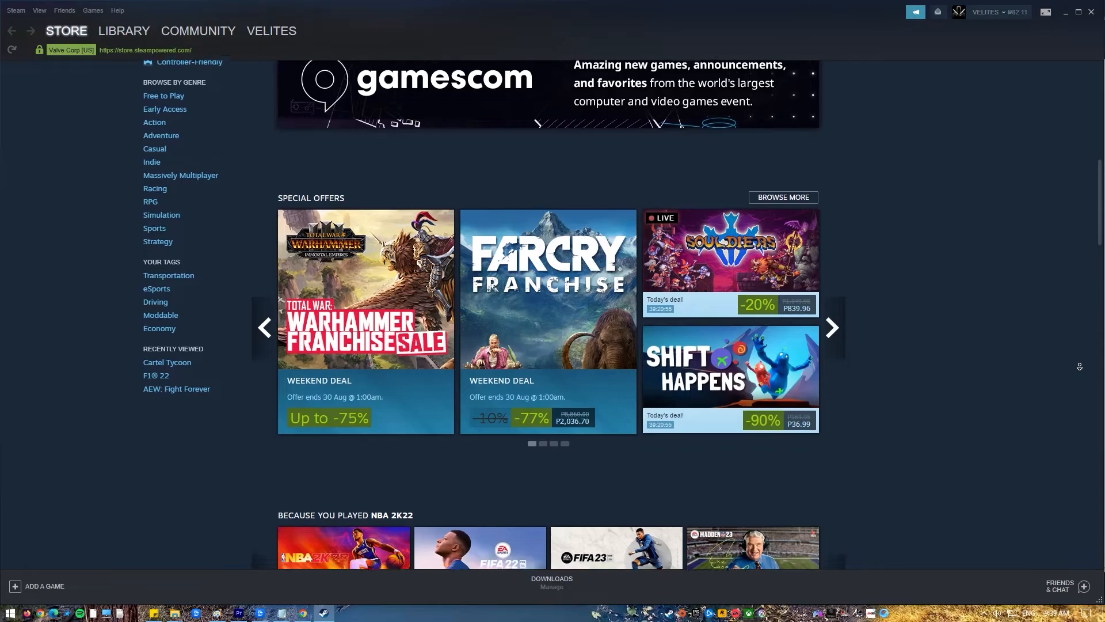
Scroll to the bottom of the Steam Store page, then switch to the game Library
scroll("down", 3)
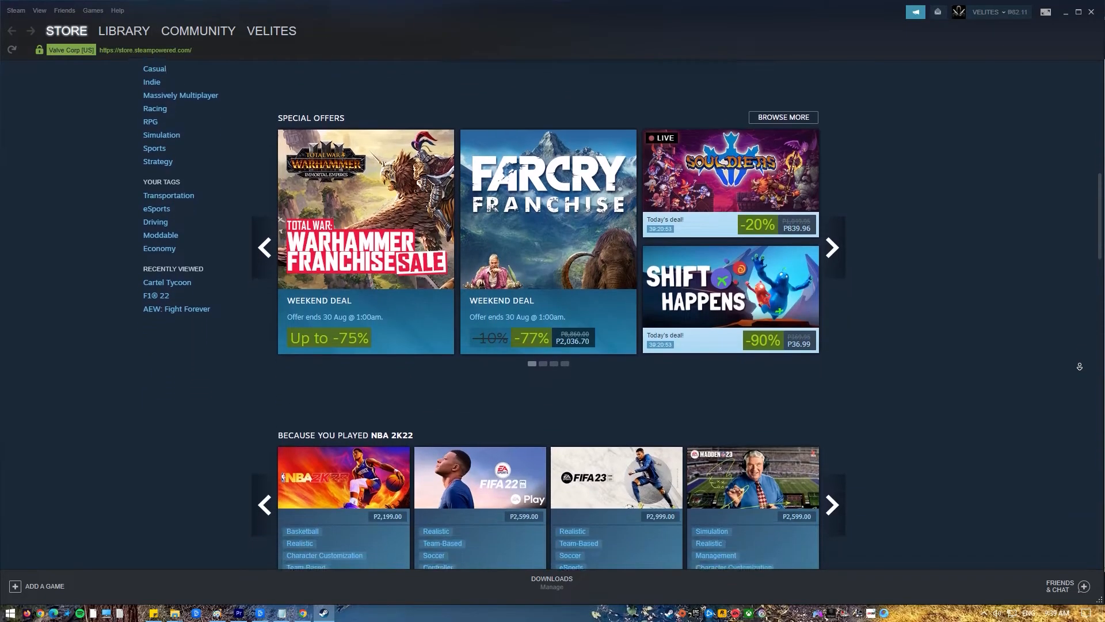
scroll("down", 3)
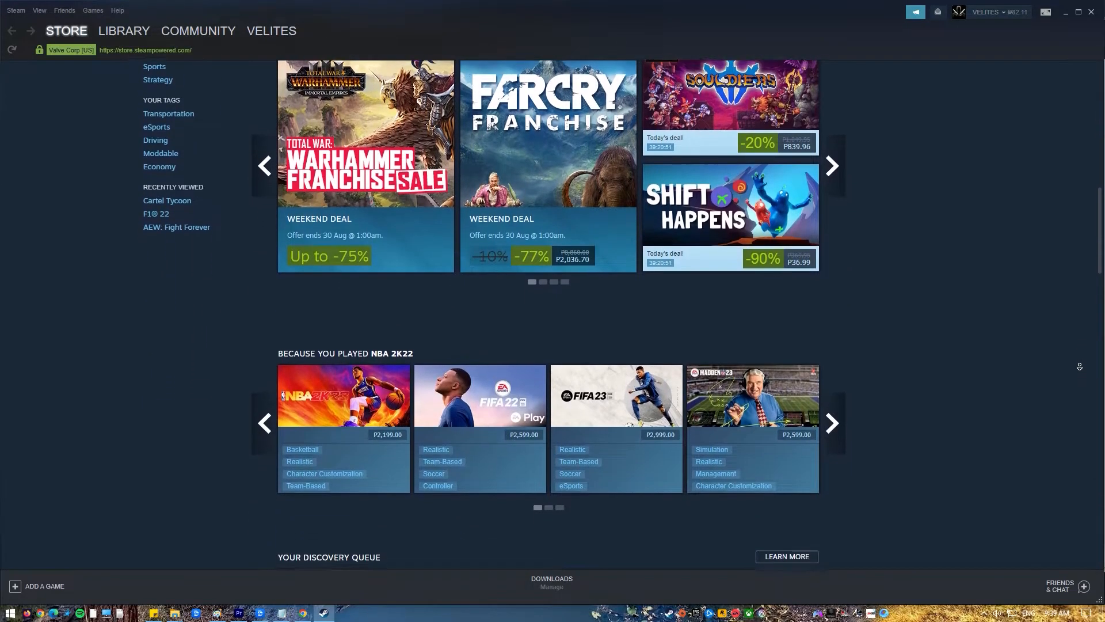
scroll("down", 3)
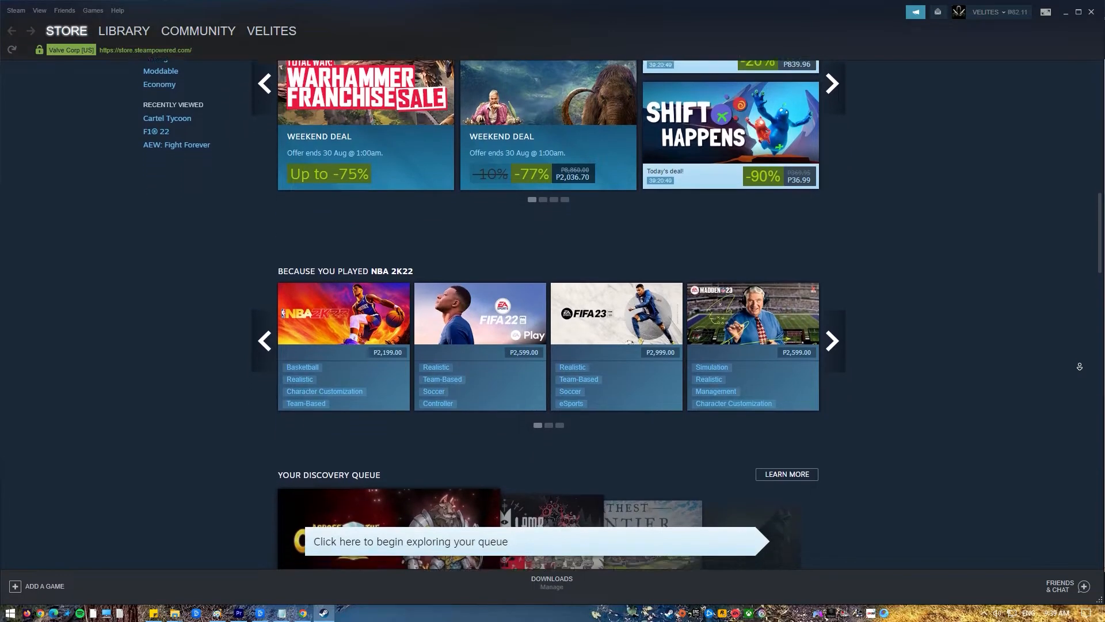
scroll("down", 3)
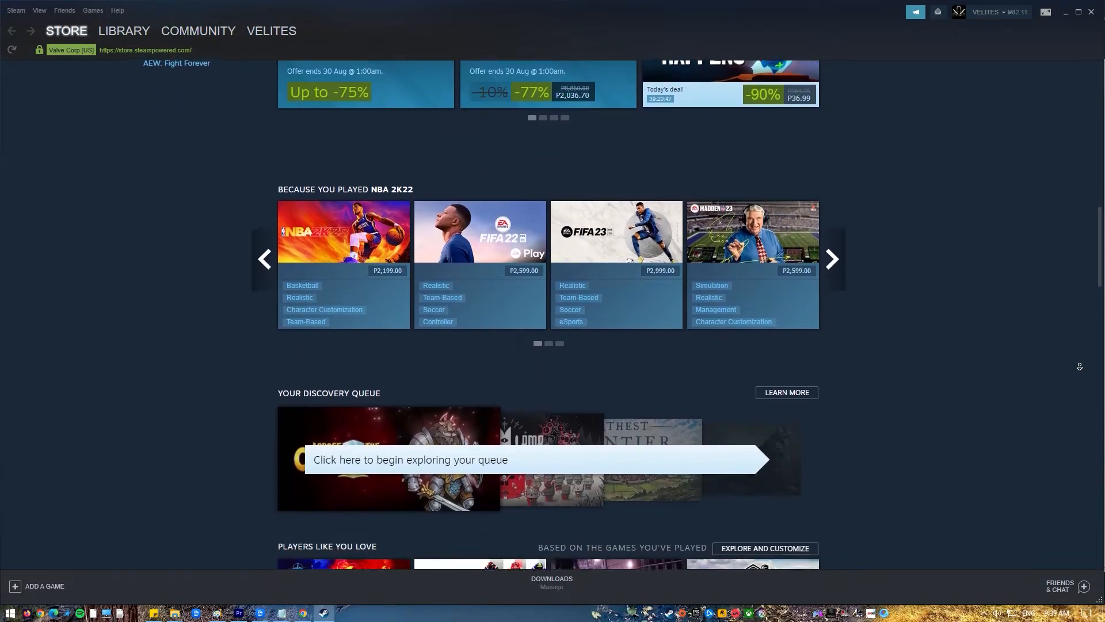
scroll("down", 3)
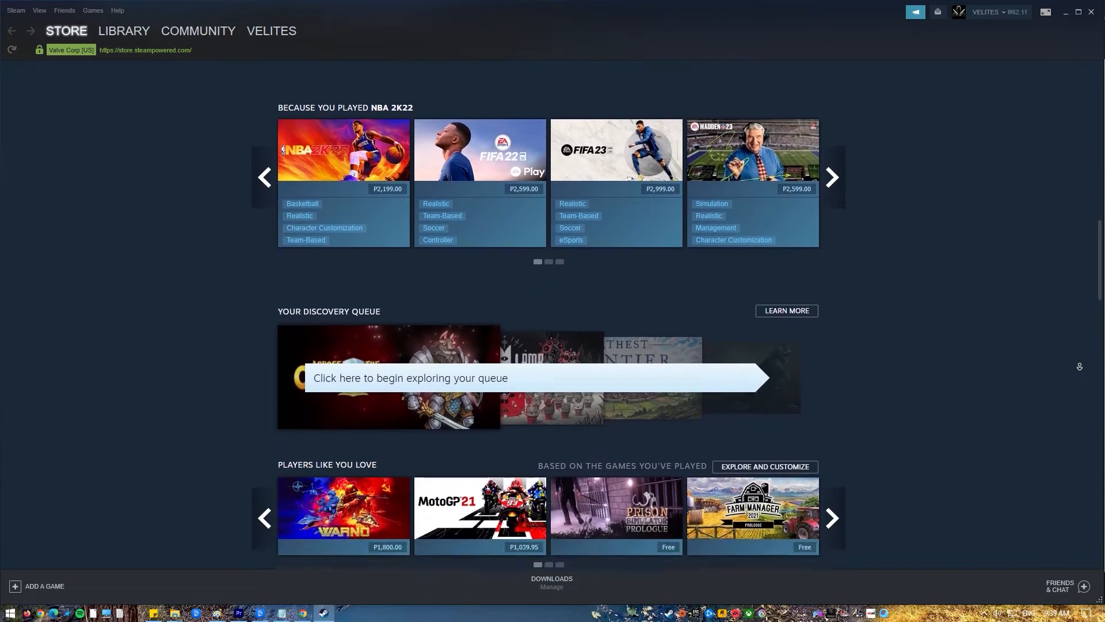
scroll("down", 3)
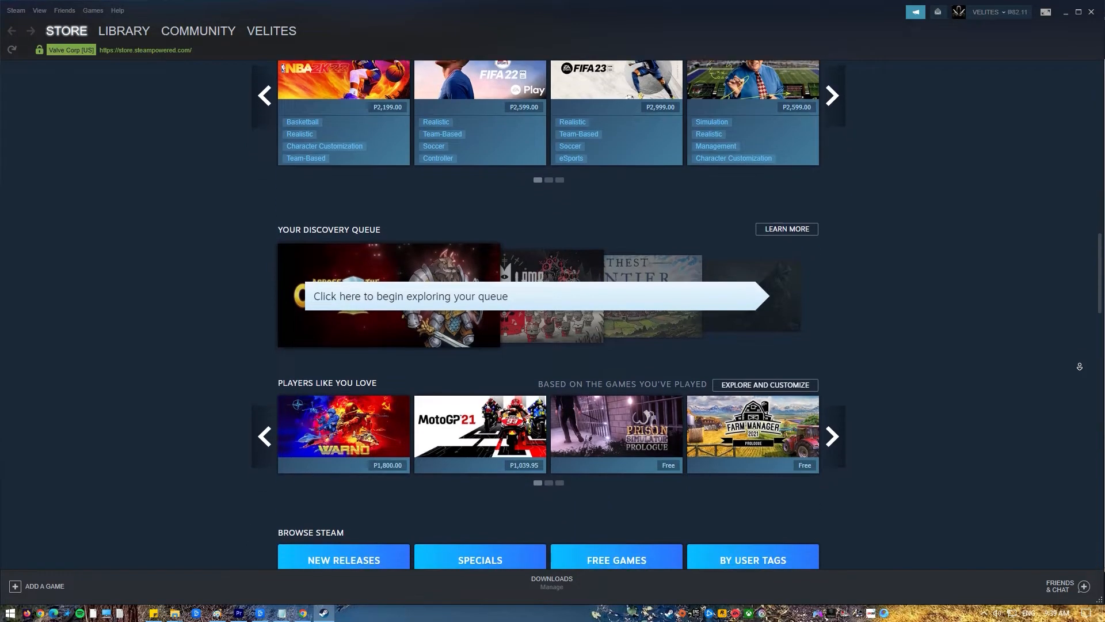
left_click(124, 30)
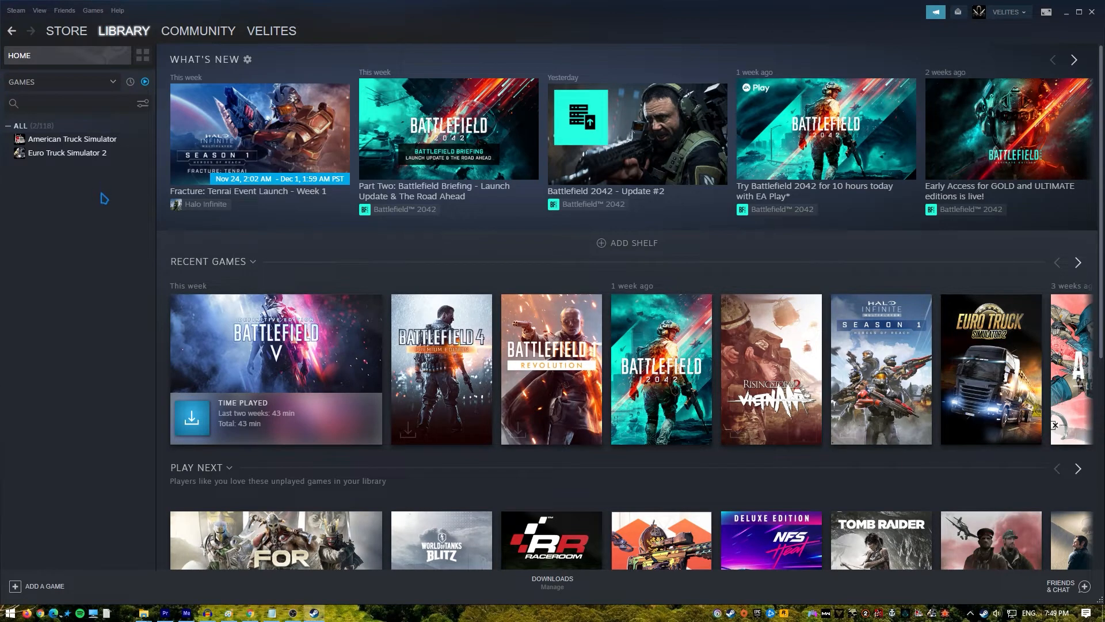
Verify integrity of Euro Truck Simulator 2's game files from its Local Files properties
right_click(66, 152)
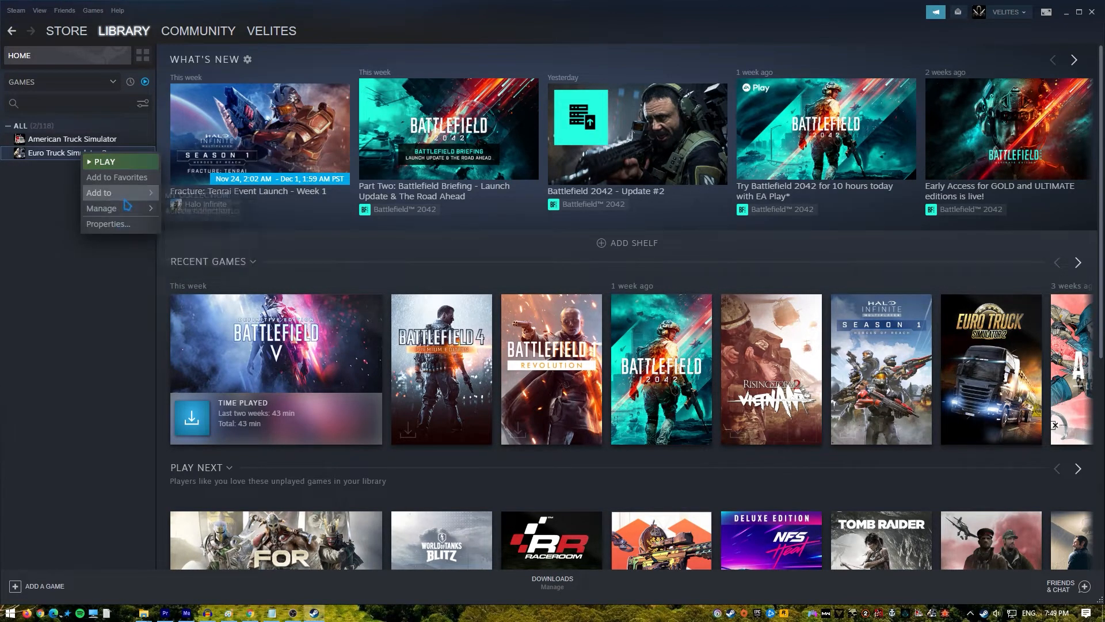
left_click(108, 223)
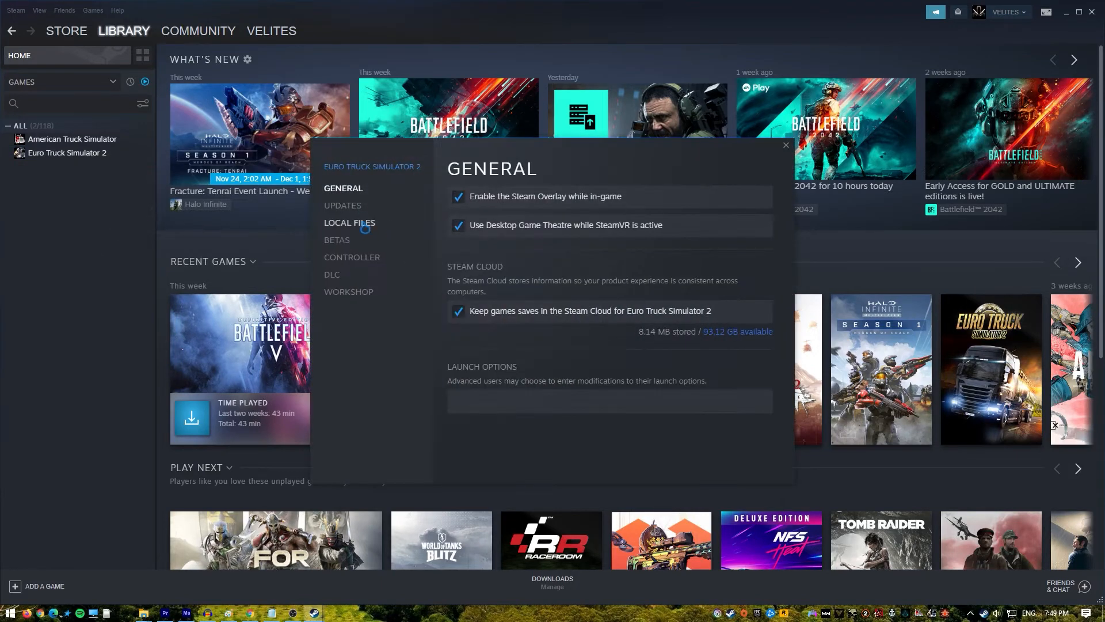
left_click(348, 223)
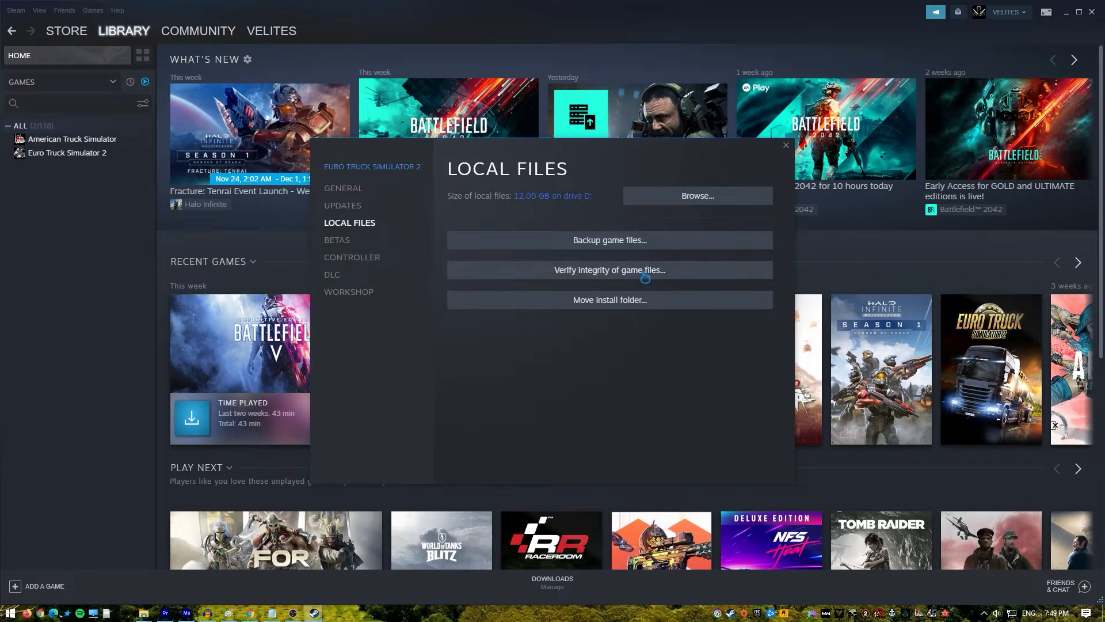
left_click(610, 269)
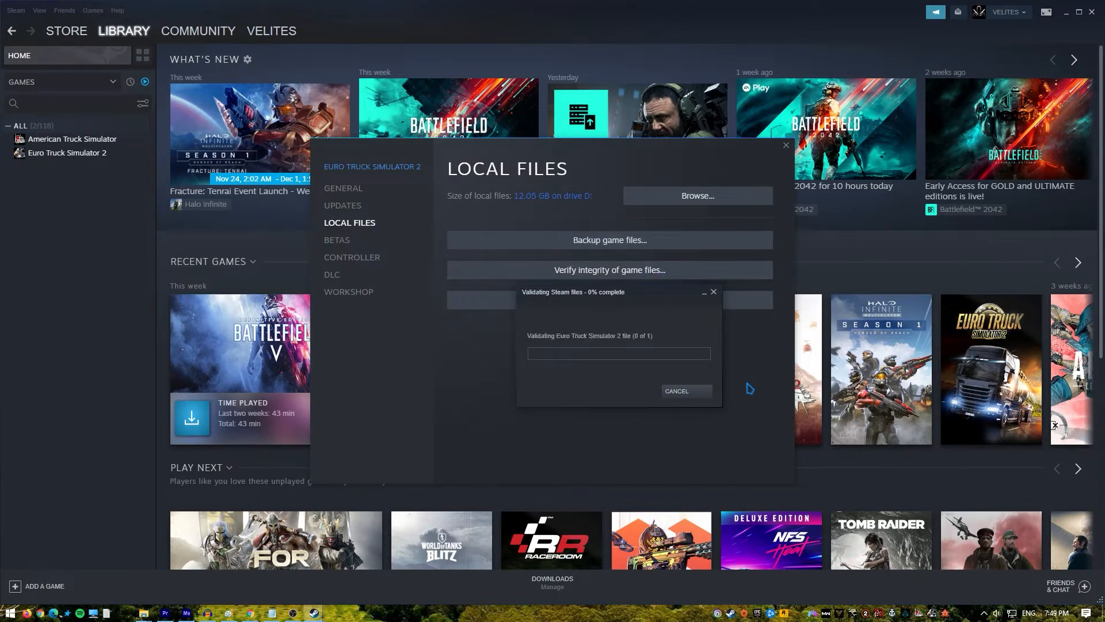